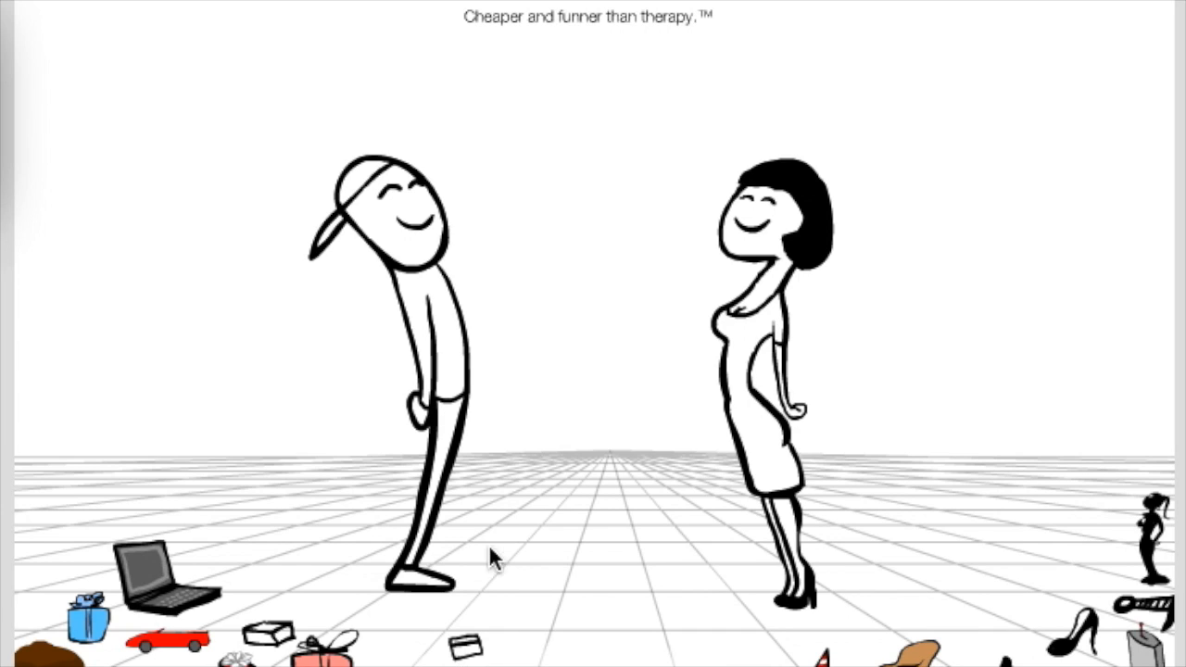
mouse_move(509, 524)
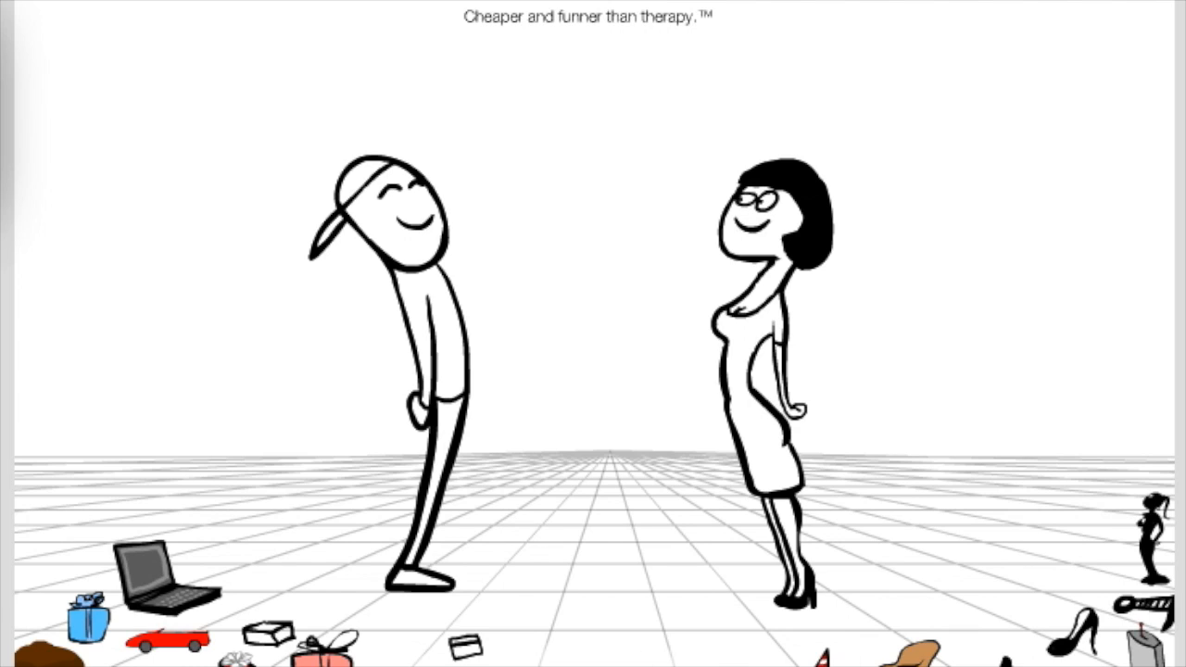
mouse_move(42, 649)
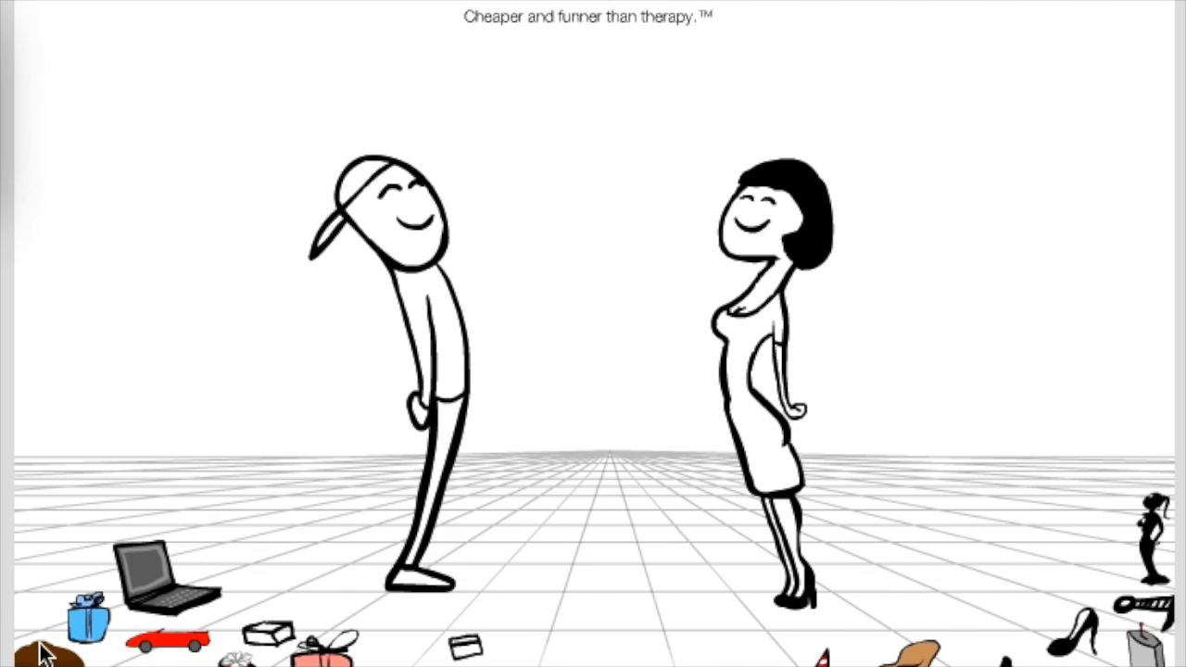